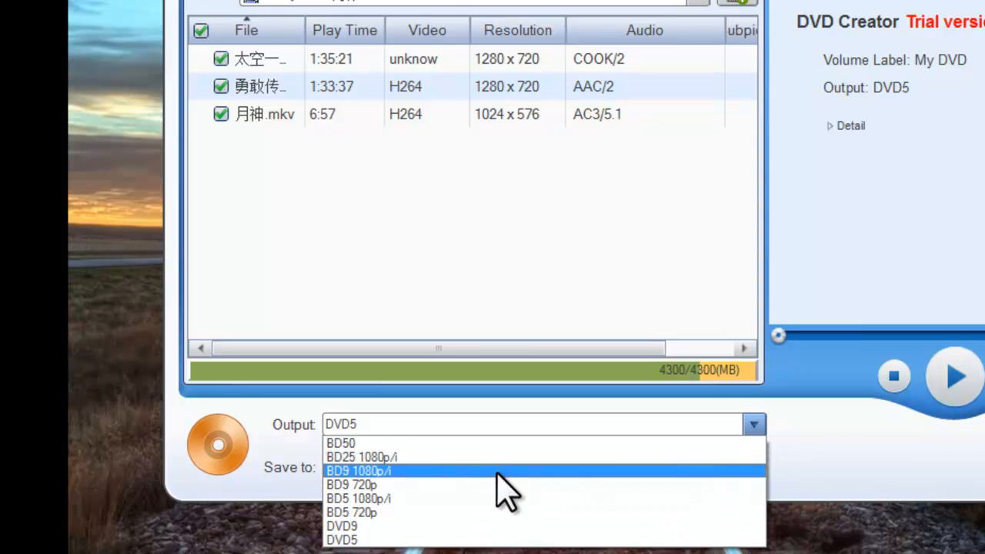
Step: Set the disc output to BD25 1080p/i, switching to Blu-ray Creator mode
click(362, 459)
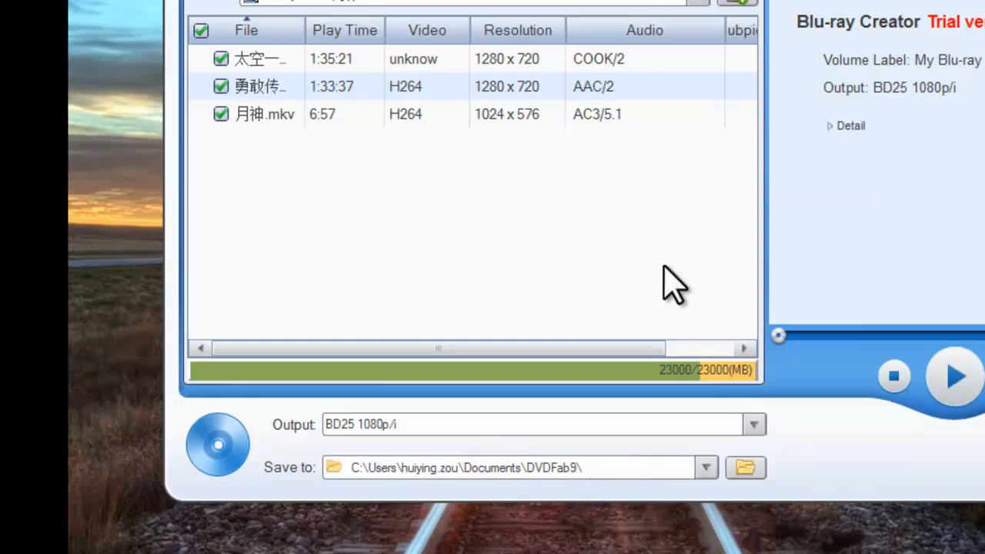
mouse_move(293, 505)
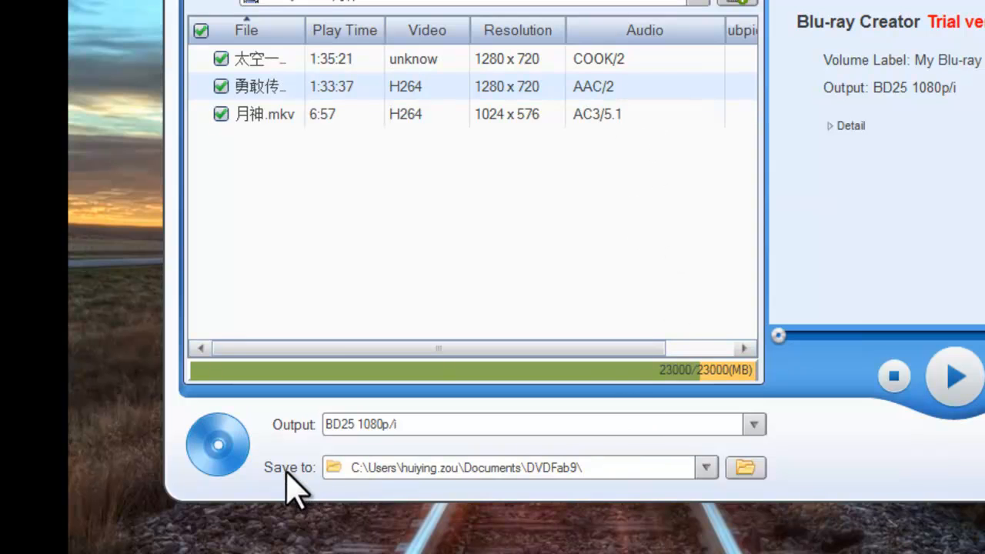
mouse_move(619, 511)
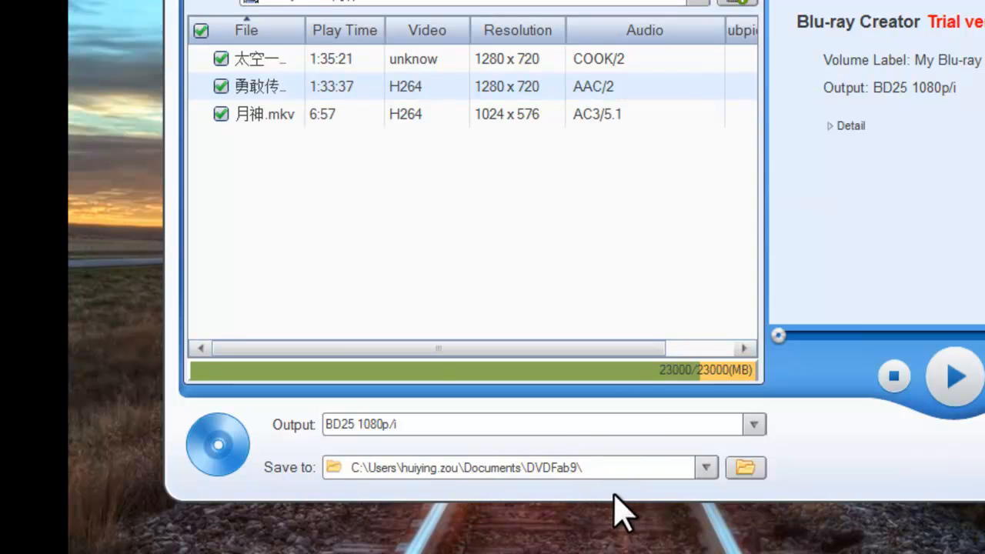
mouse_move(669, 500)
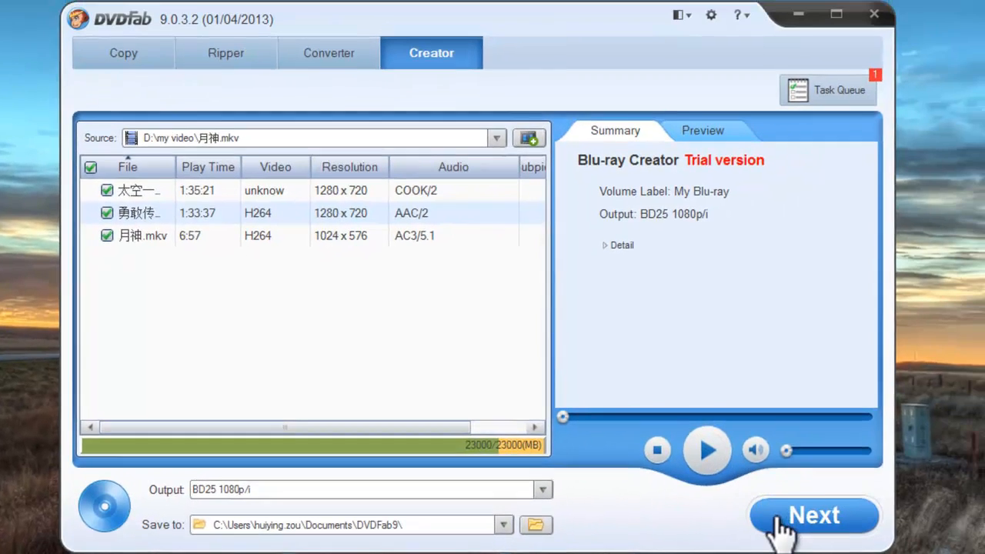
Step: Advance to the menu editor and frame all three title thumbnails in the gold border style
click(813, 516)
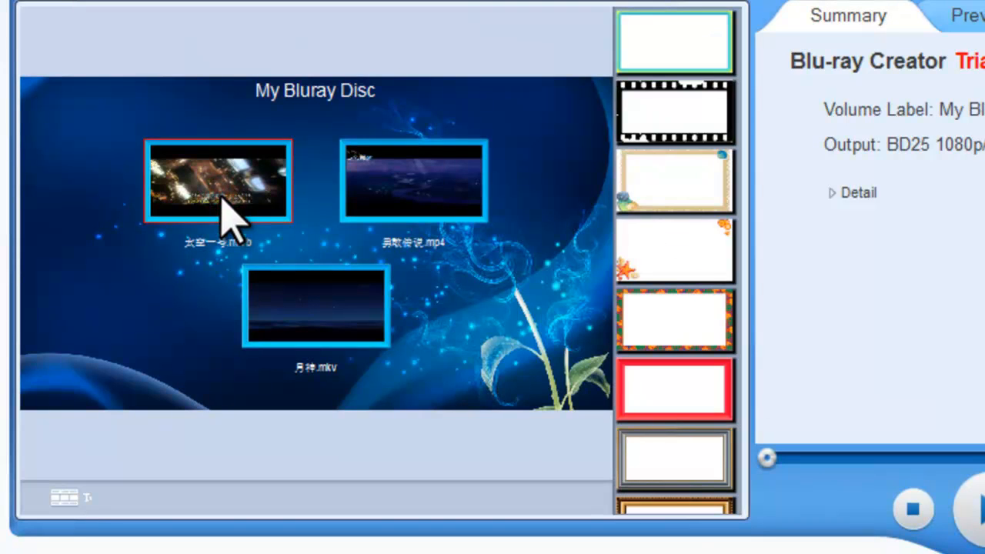
click(674, 116)
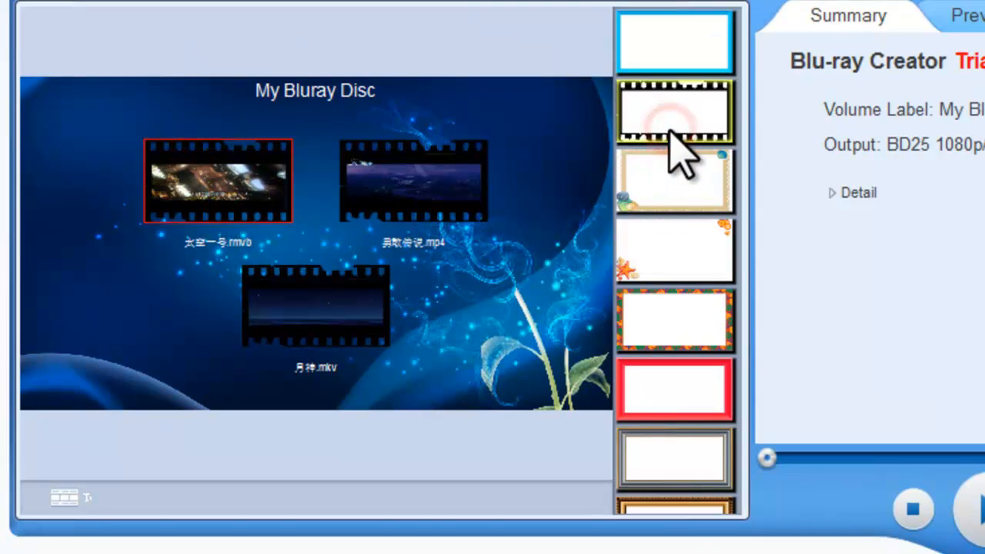
click(650, 323)
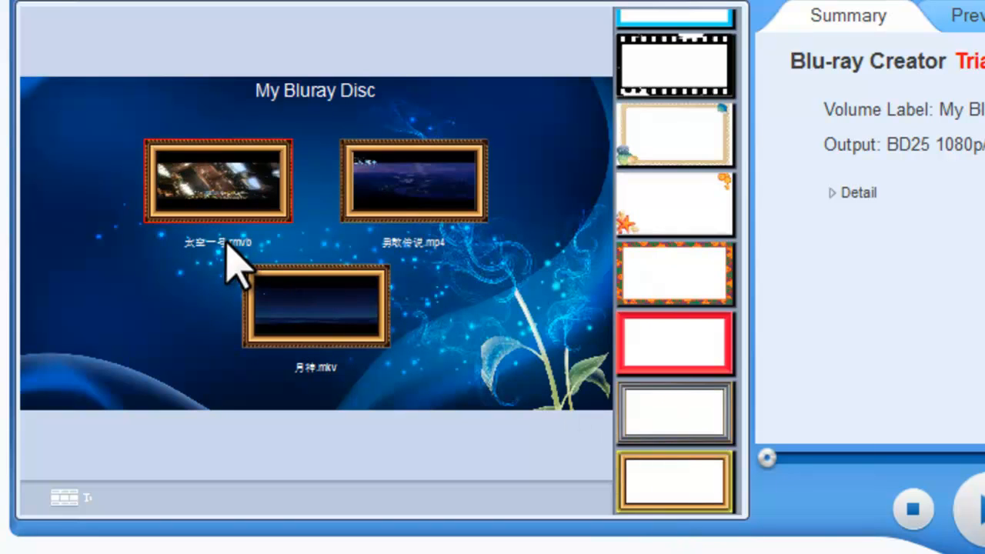
double_click(219, 242)
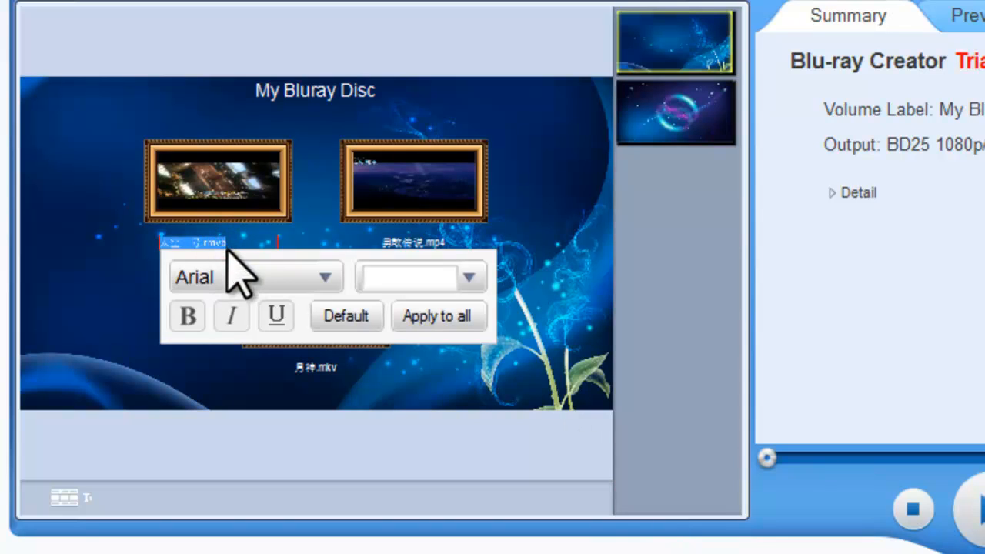
mouse_move(335, 316)
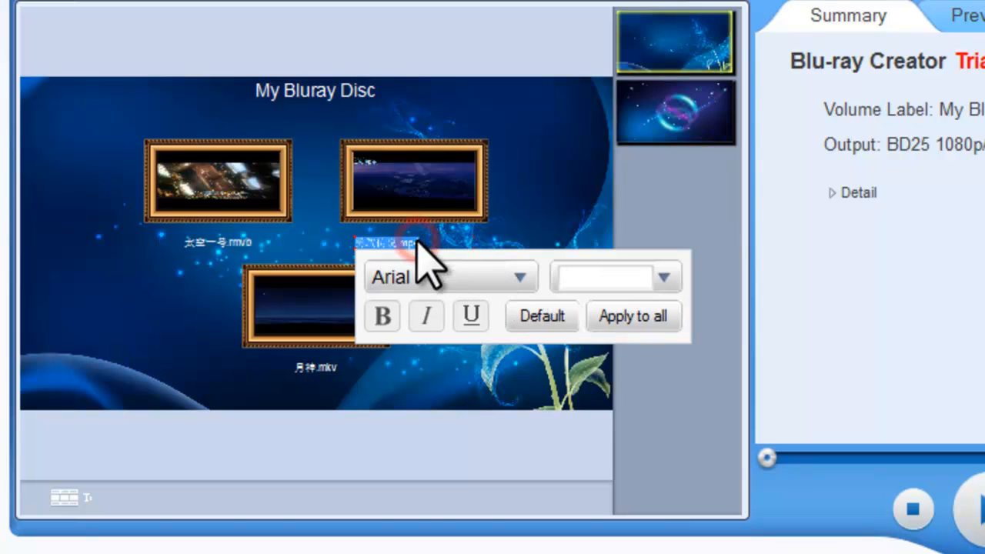
click(481, 388)
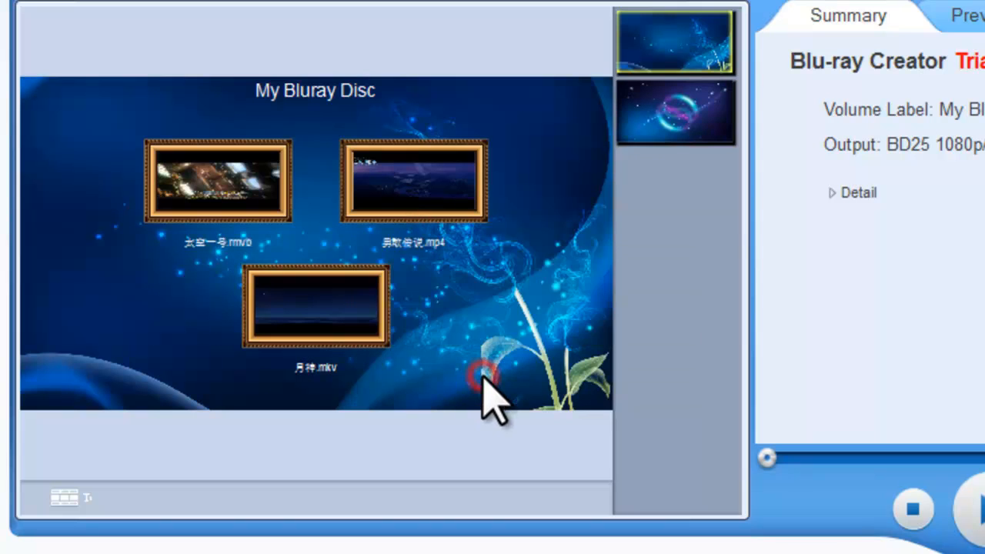
mouse_move(650, 203)
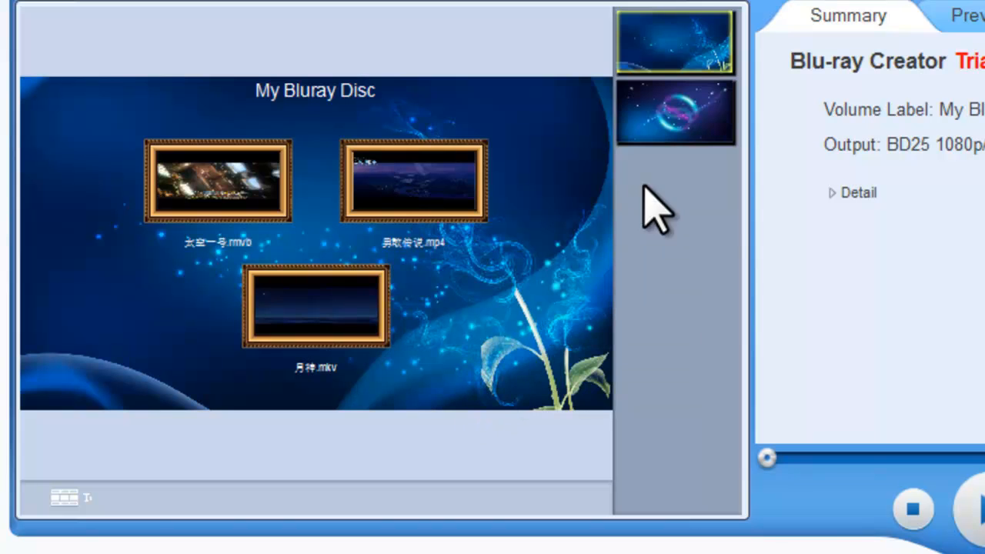
Step: Apply the starry space background and arrange the three titles in a staggered layout
click(675, 120)
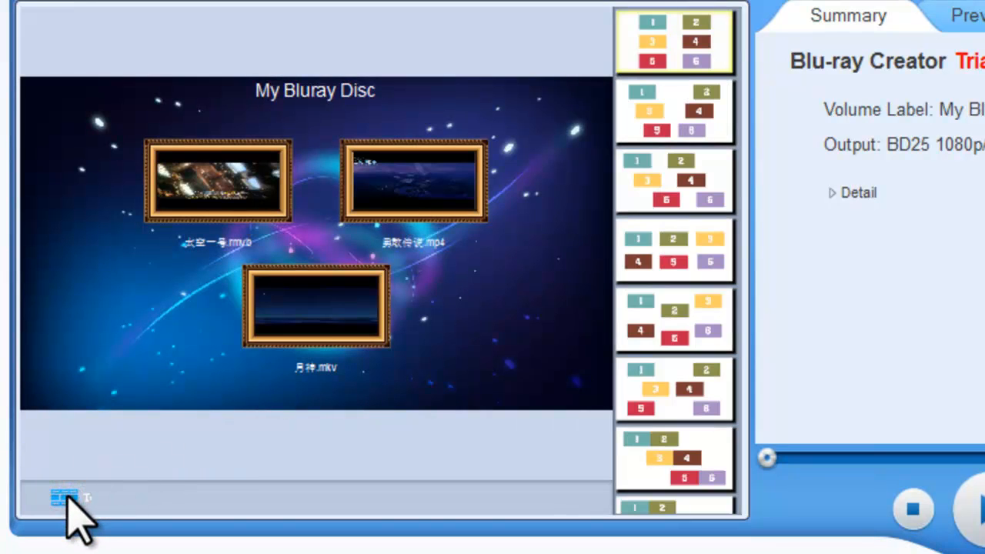
click(650, 181)
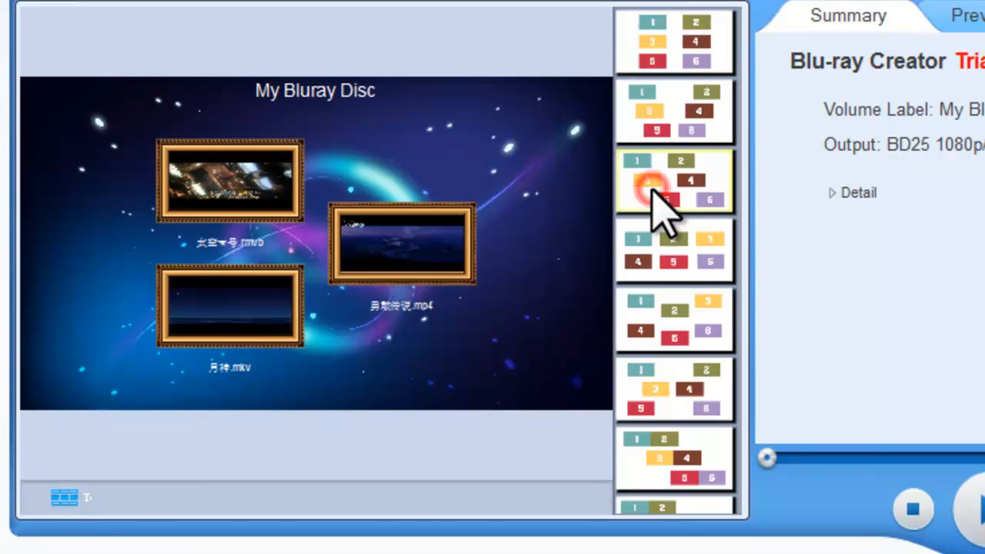
click(674, 249)
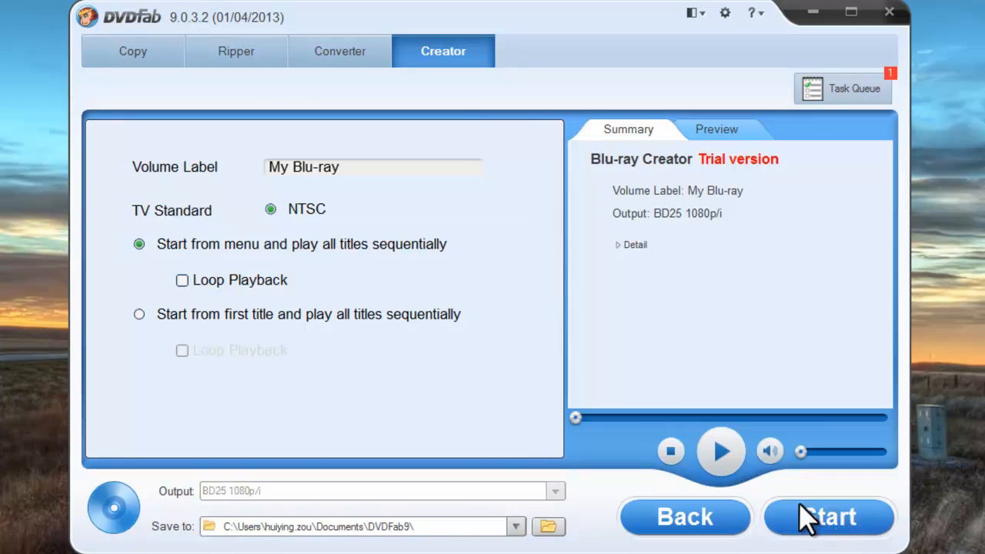
click(366, 166)
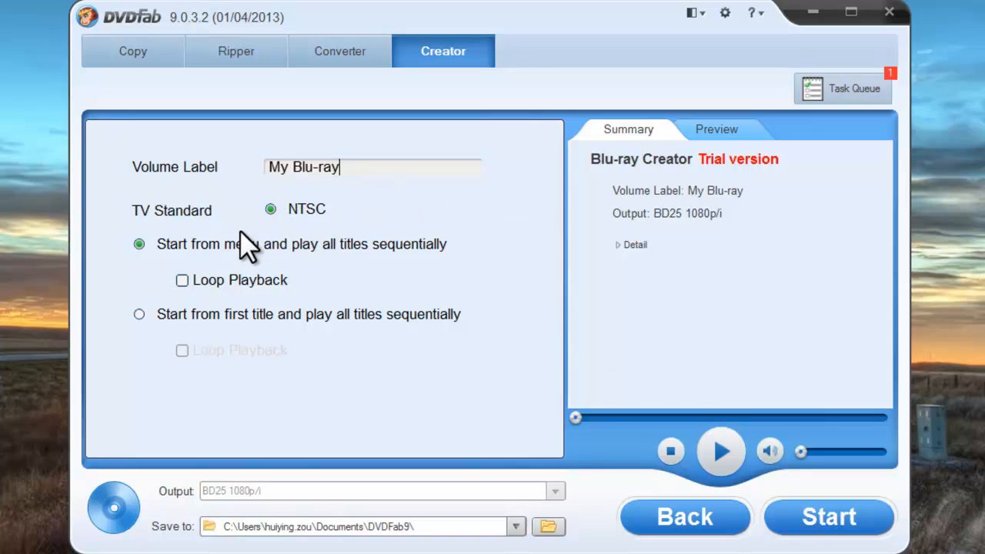
mouse_move(138, 244)
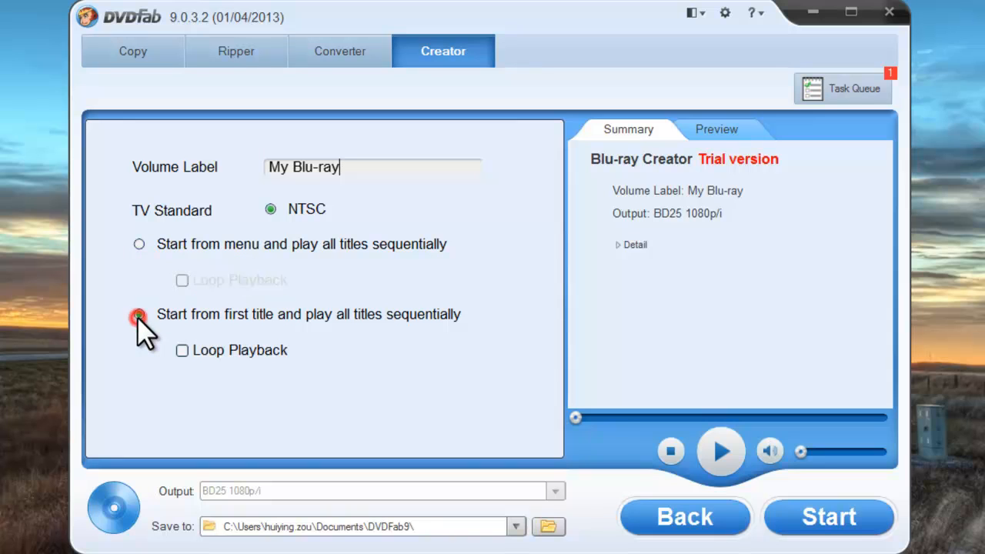
click(139, 314)
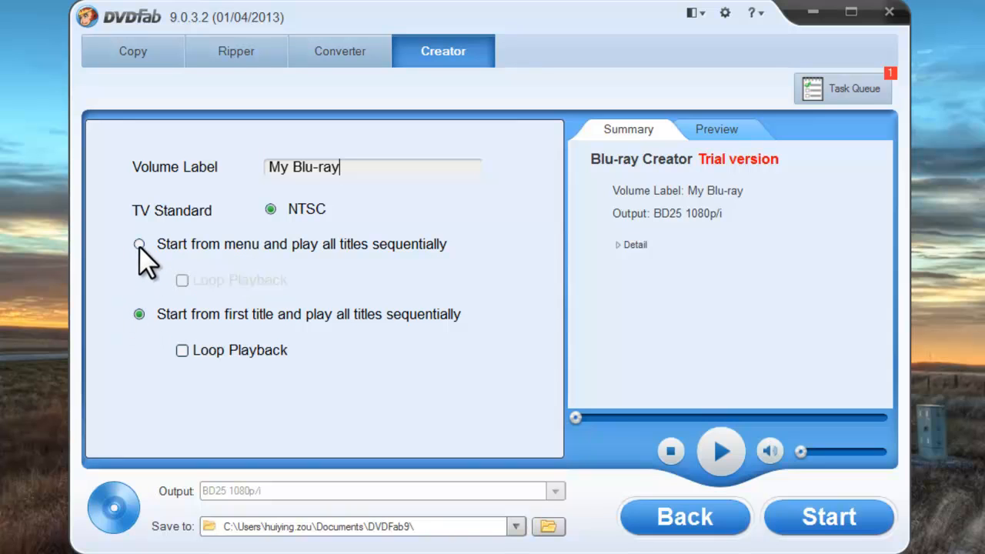
click(139, 243)
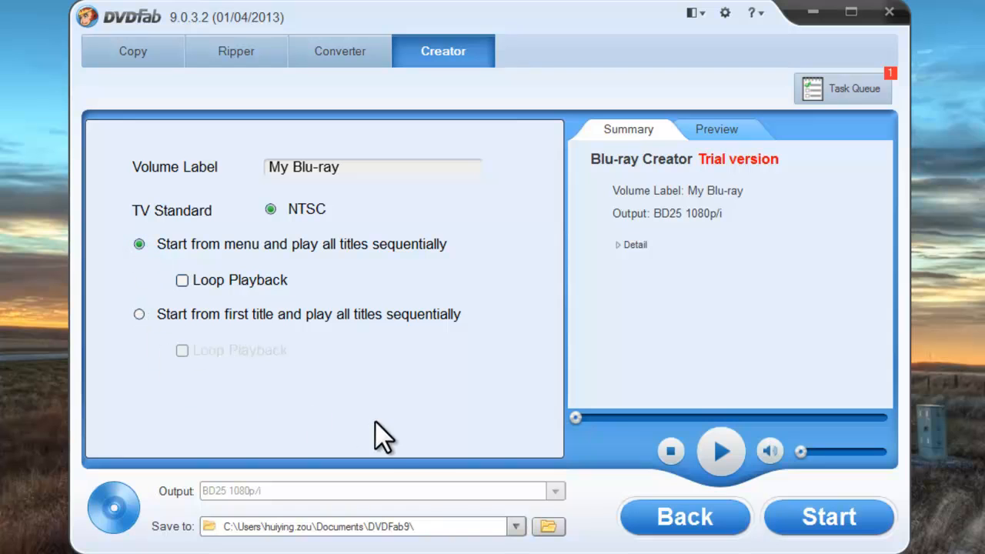
mouse_move(551, 494)
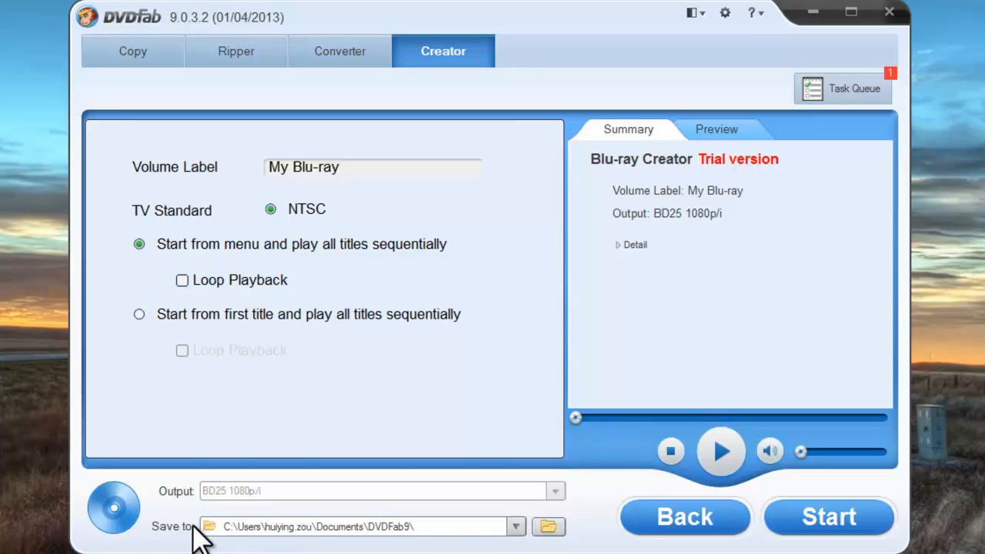
click(373, 166)
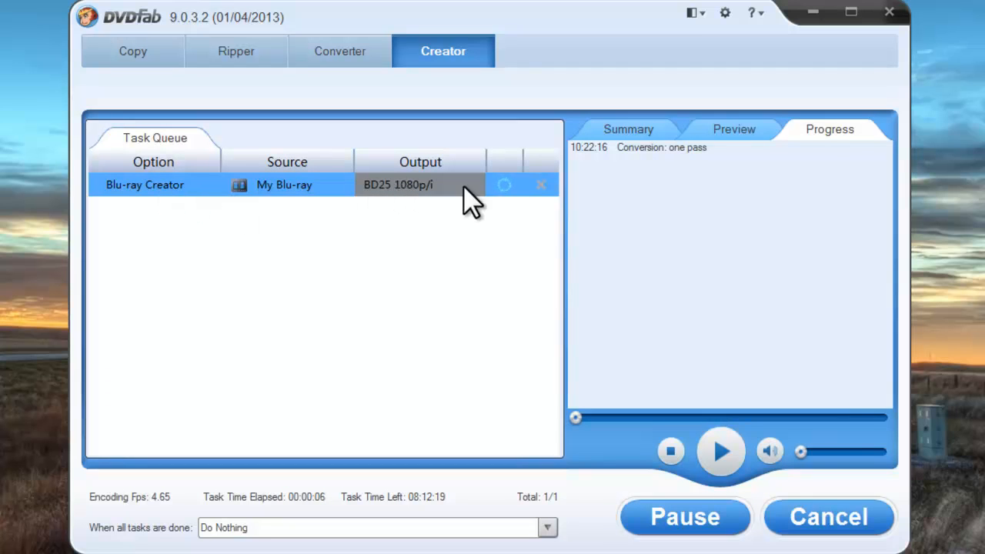
mouse_move(505, 185)
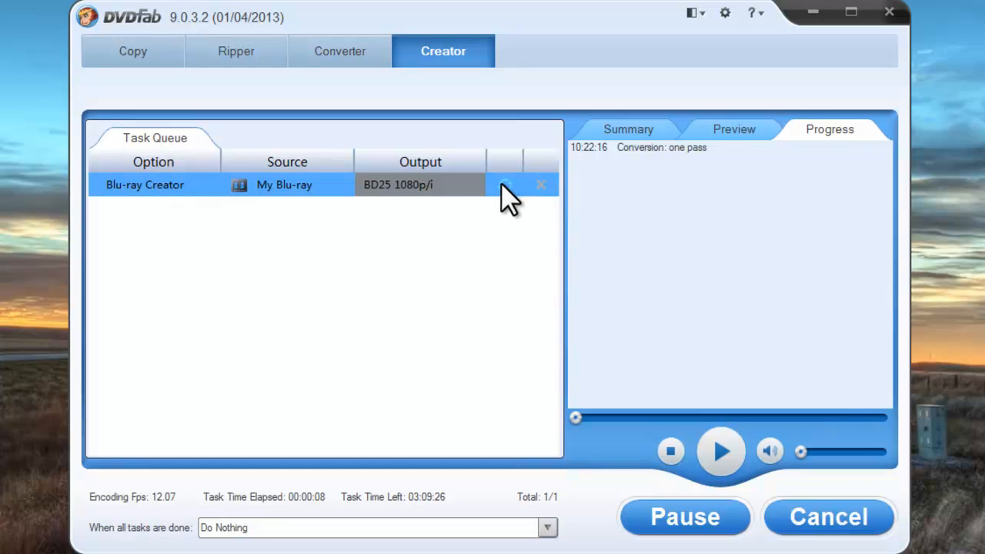
mouse_move(624, 177)
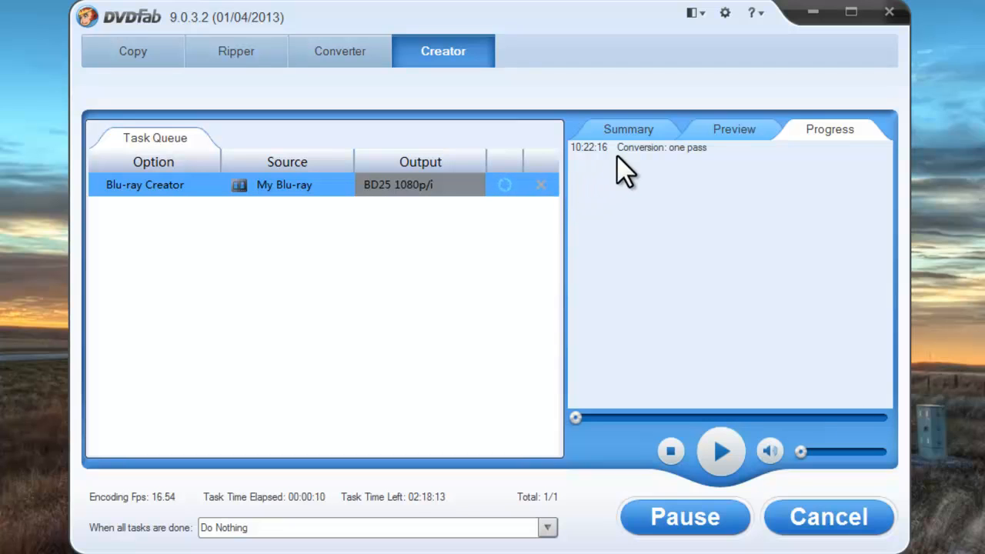
mouse_move(795, 166)
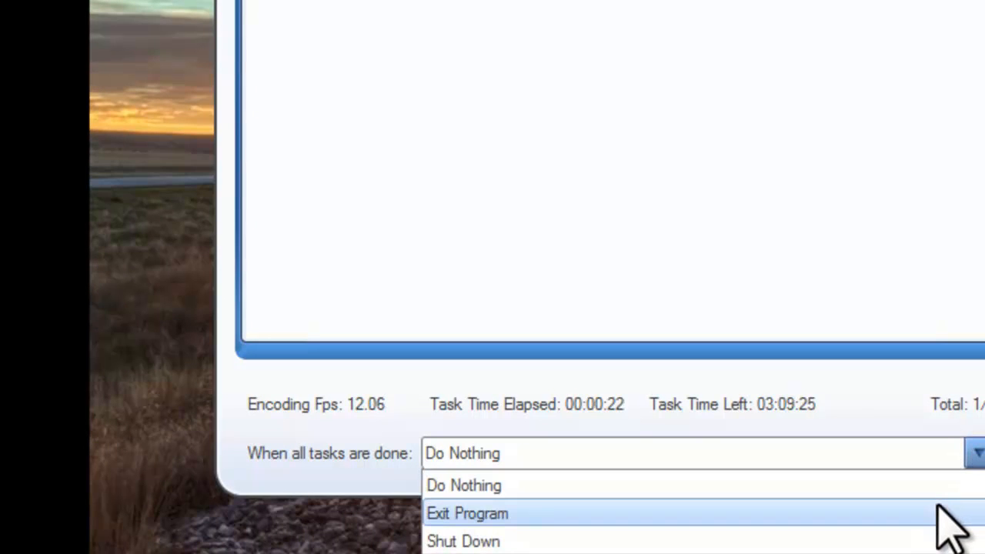
mouse_move(493, 542)
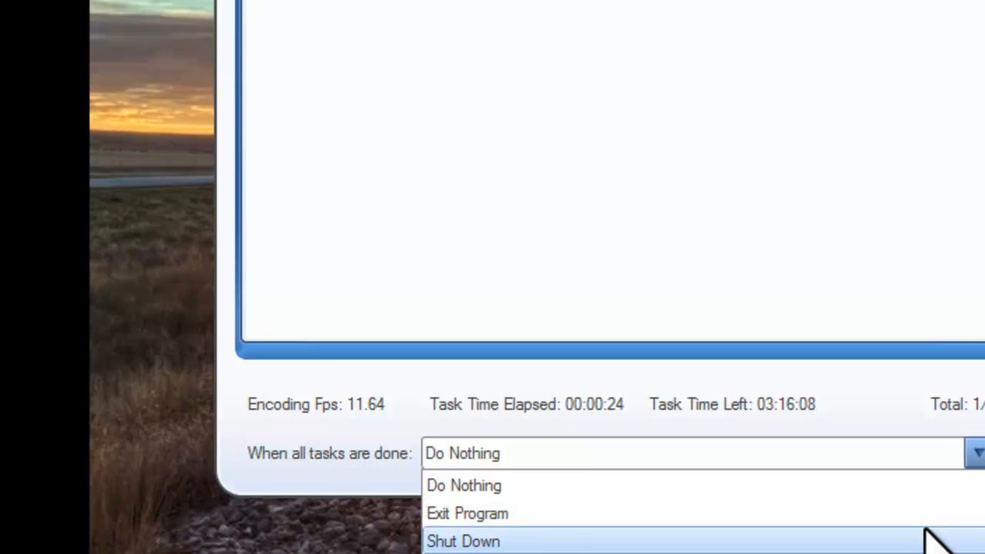
Step: Set 'When all tasks are done' to Shut Down the computer
click(464, 541)
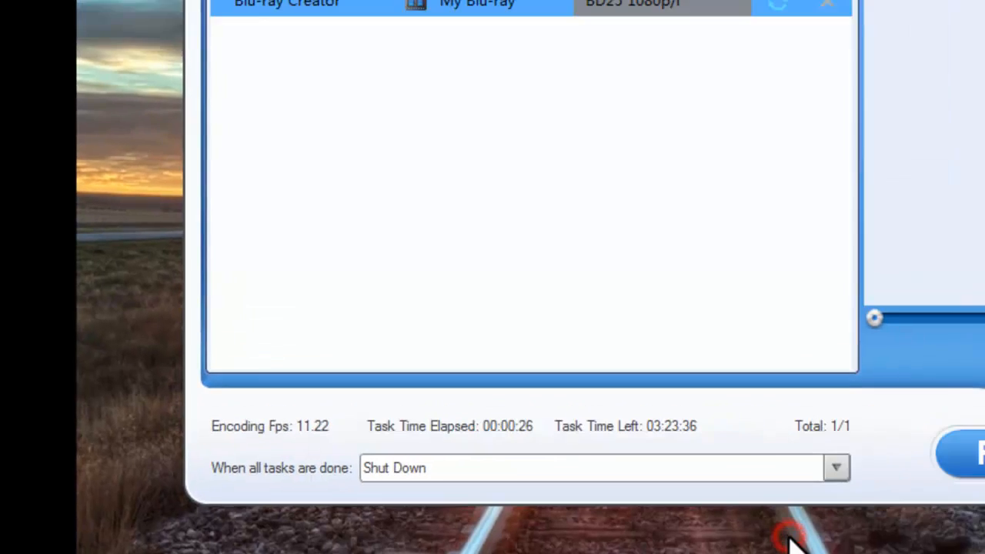